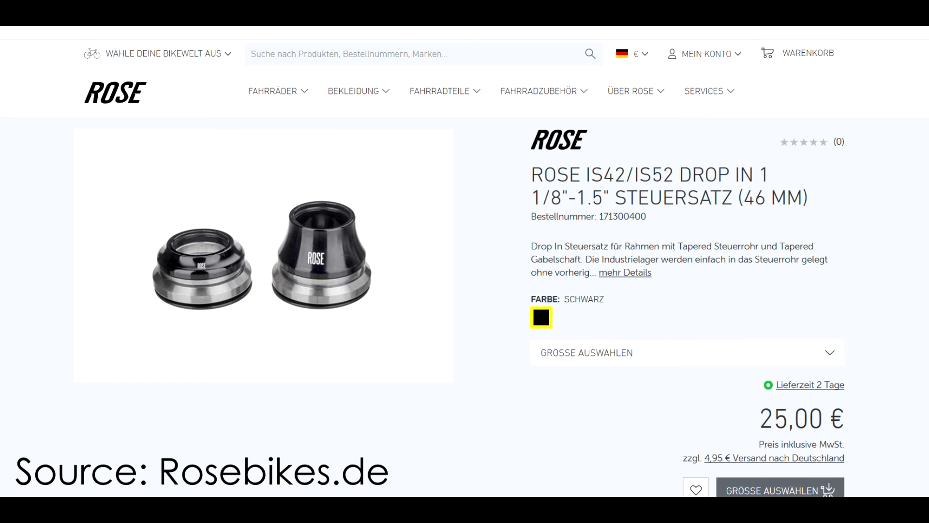
Step: Expand the 'Größe auswählen' dropdown on the IS42/IS52 headset page to show 10mm and 25mm
{"action": "left_click", "coordinate": [686, 353]}
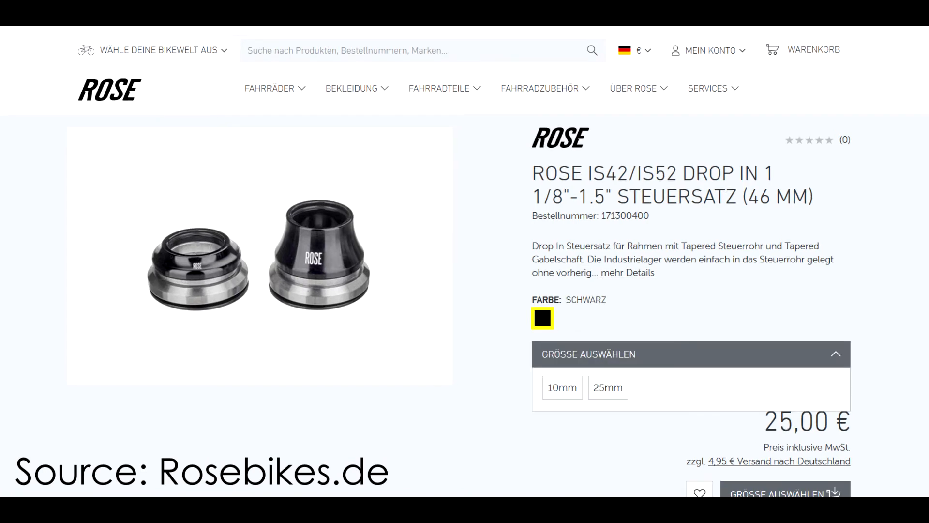